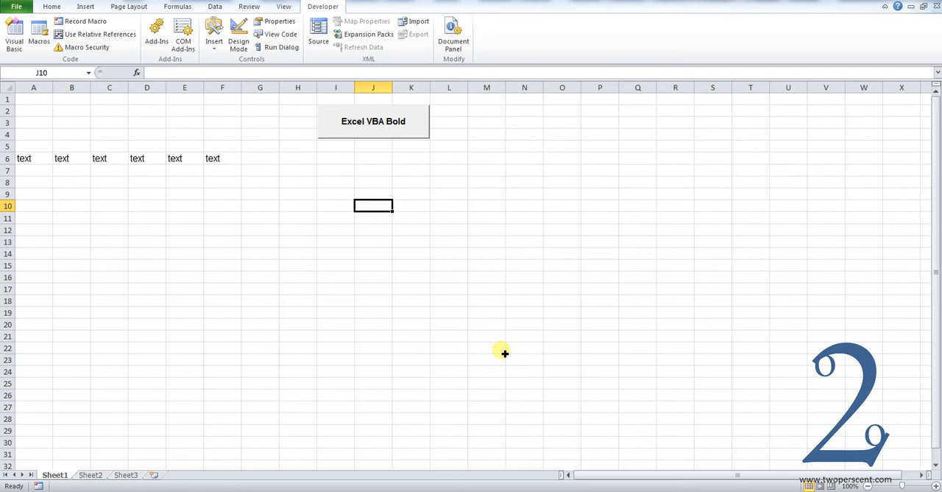
pyautogui.moveTo(50, 151)
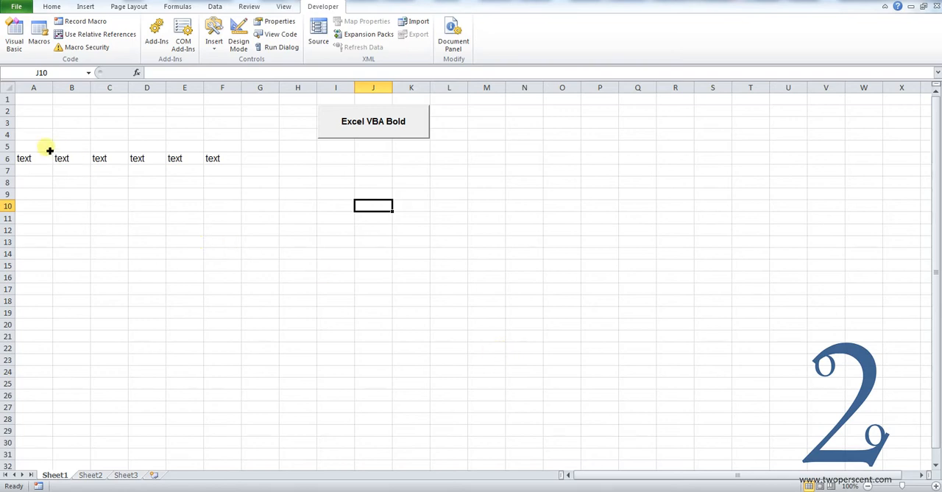
pyautogui.moveTo(229, 164)
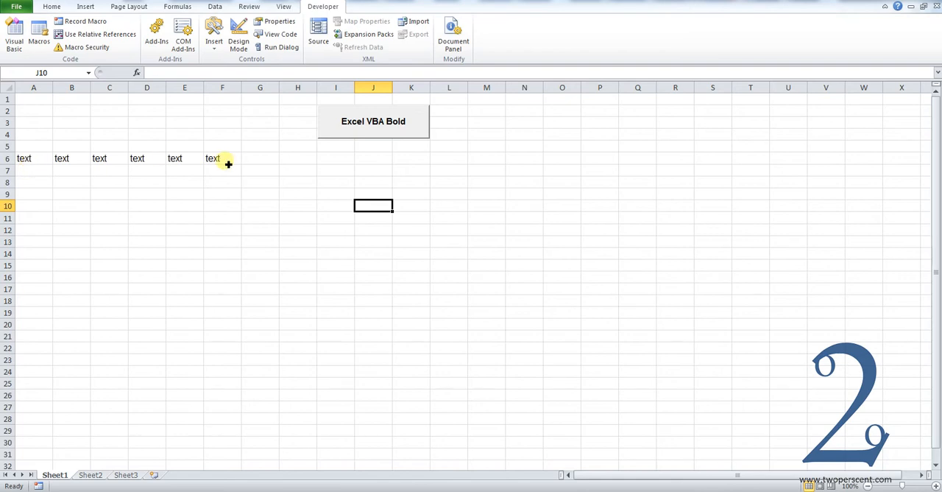
pyautogui.moveTo(374, 201)
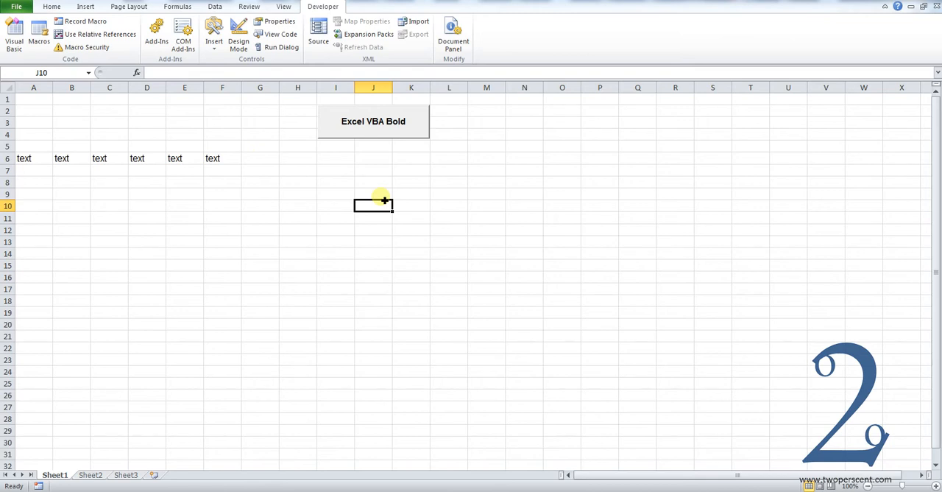
pyautogui.moveTo(351, 120)
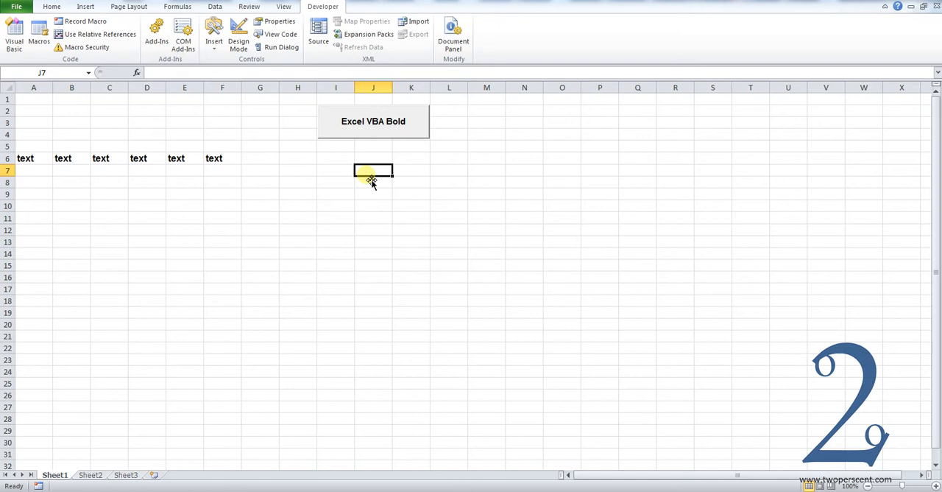
# Enable Design Mode and view the click macro code behind the Excel VBA Bold button
pyautogui.click(238, 44)
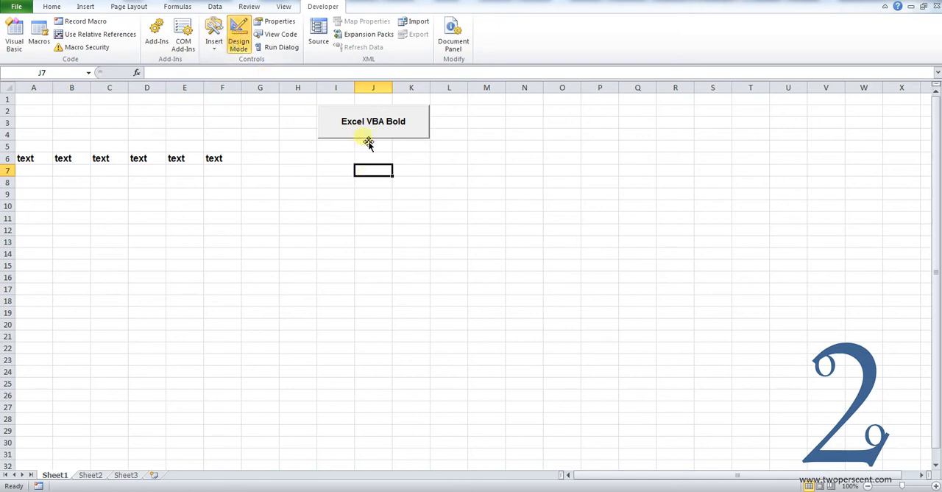
pyautogui.doubleClick(373, 120)
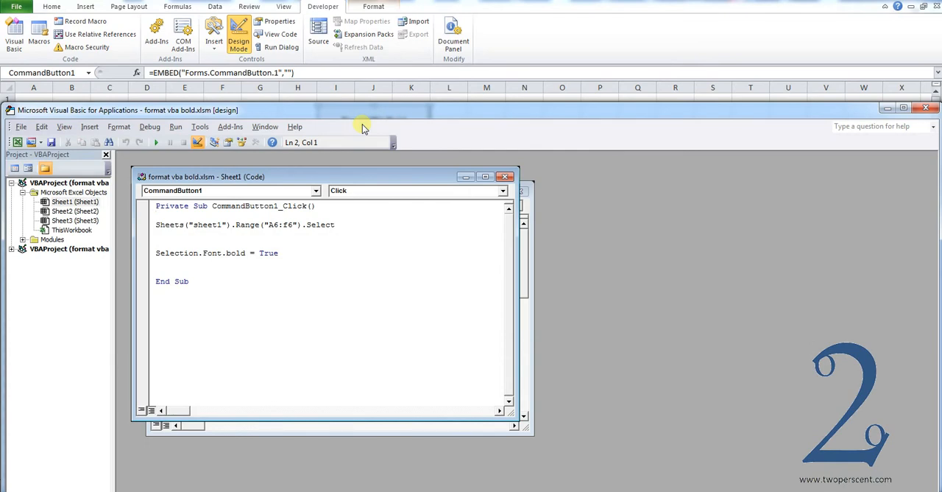
pyautogui.moveTo(307, 192)
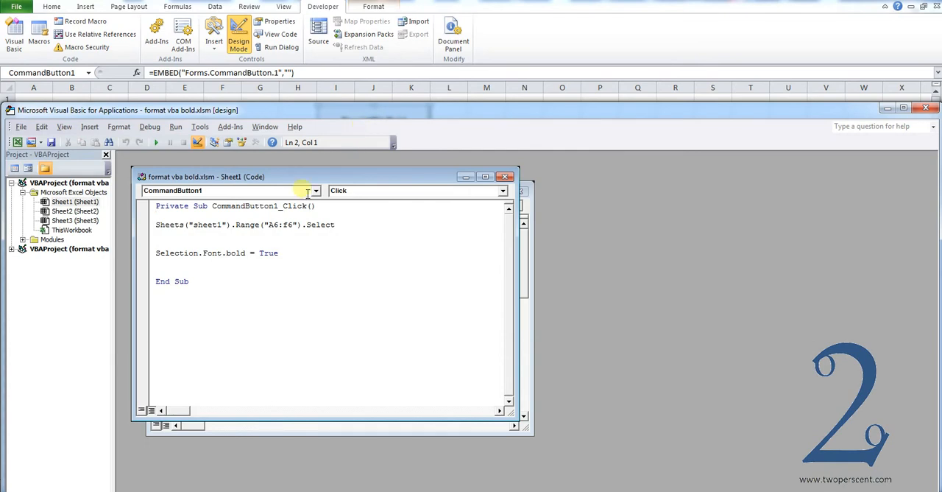
pyautogui.tripleClick(243, 225)
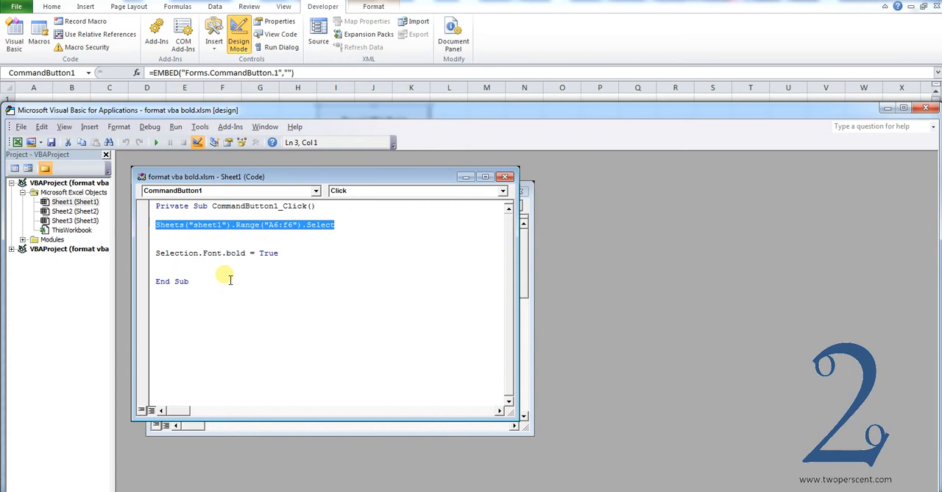
pyautogui.moveTo(182, 228)
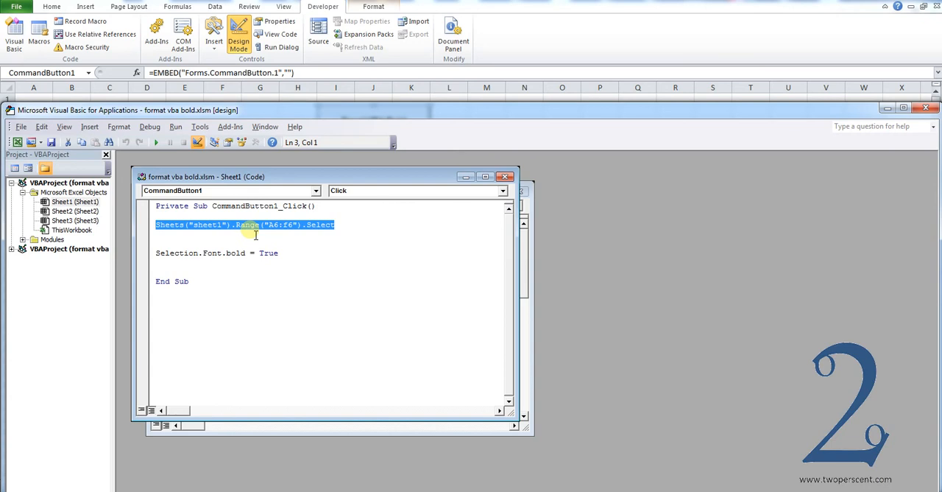
pyautogui.moveTo(258, 232)
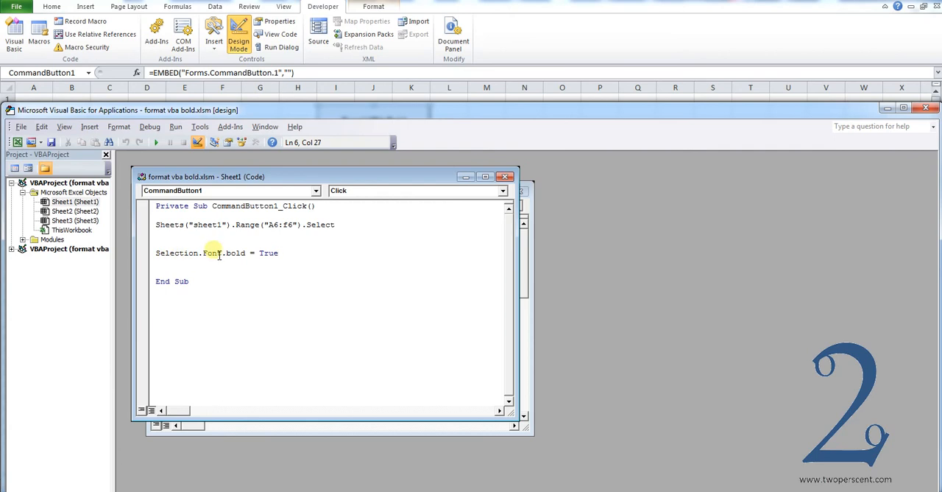
pyautogui.moveTo(298, 257)
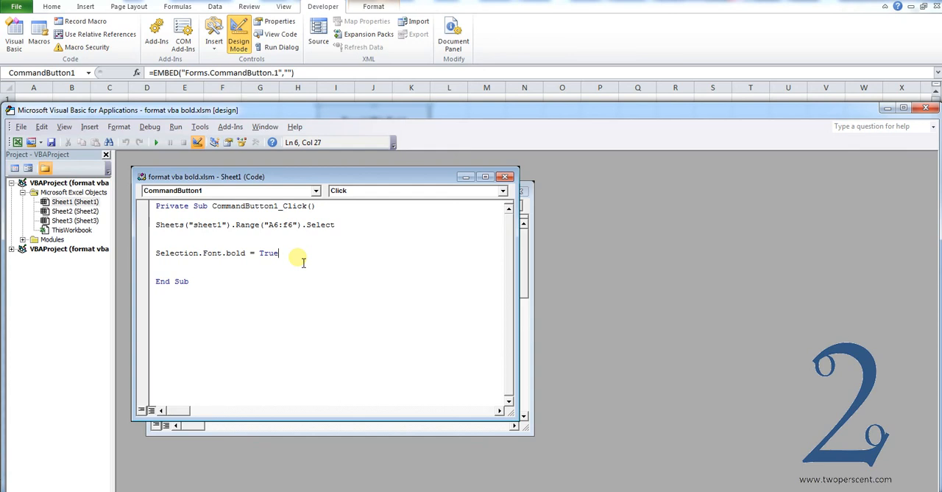
pyautogui.moveTo(816, 109)
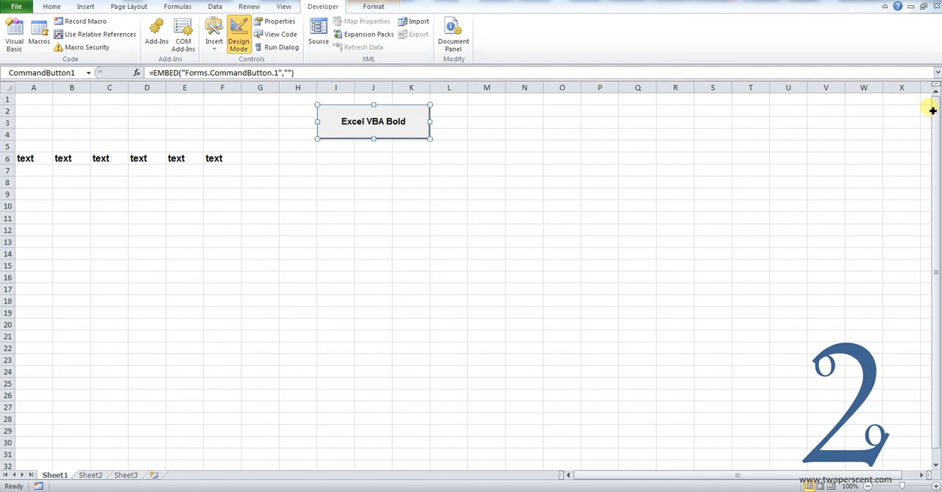
pyautogui.moveTo(621, 333)
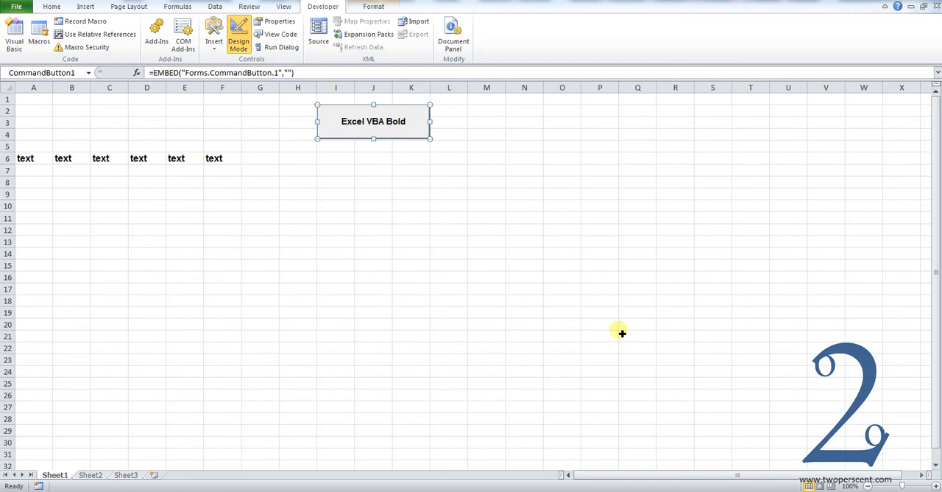